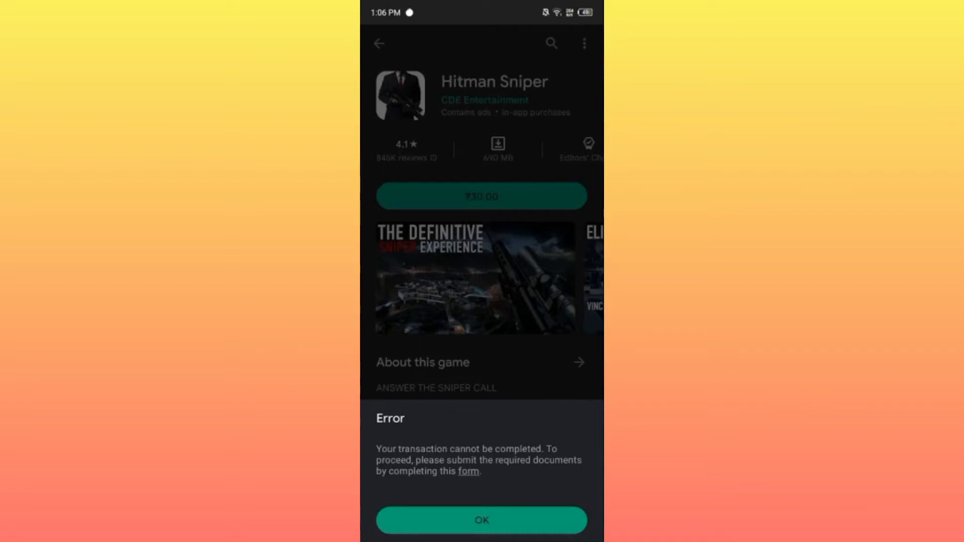
mouse_move(470, 403)
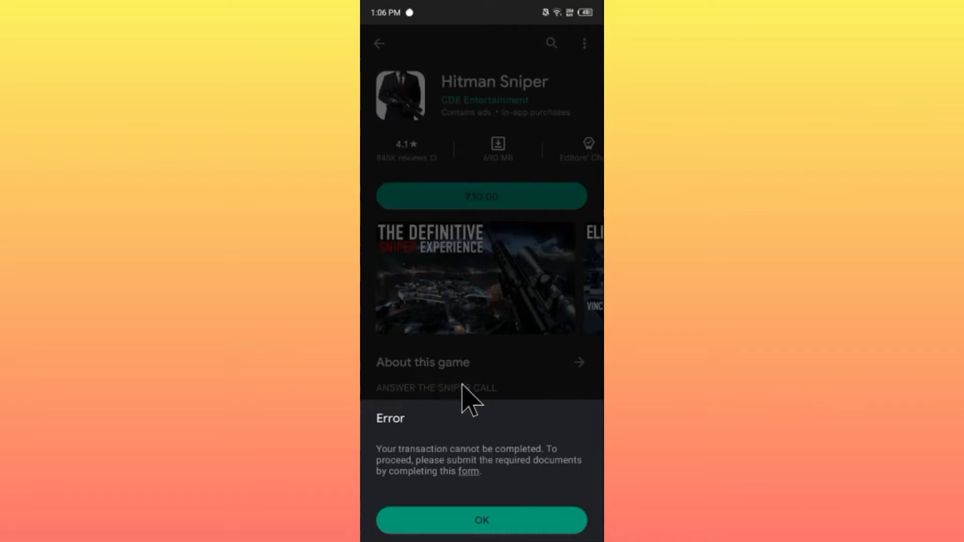
mouse_move(504, 396)
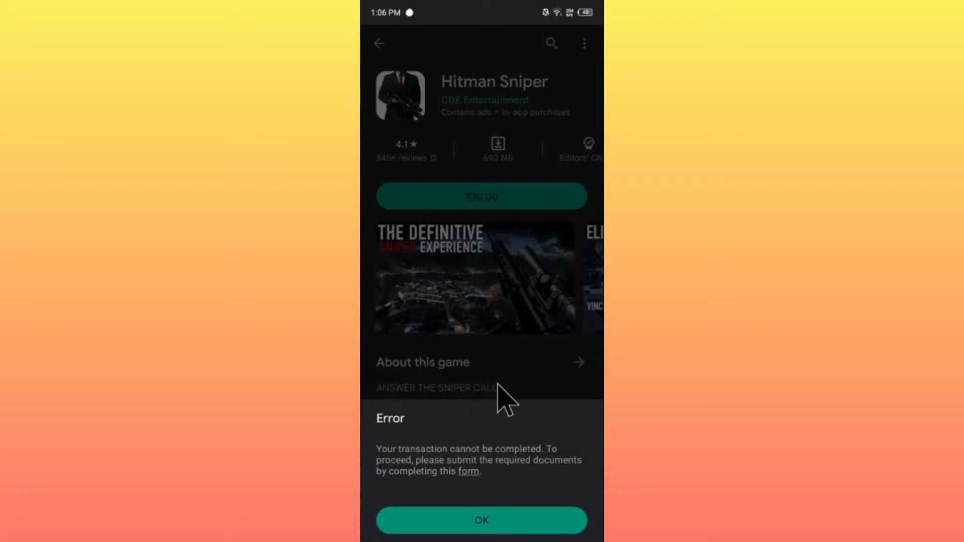
mouse_move(433, 467)
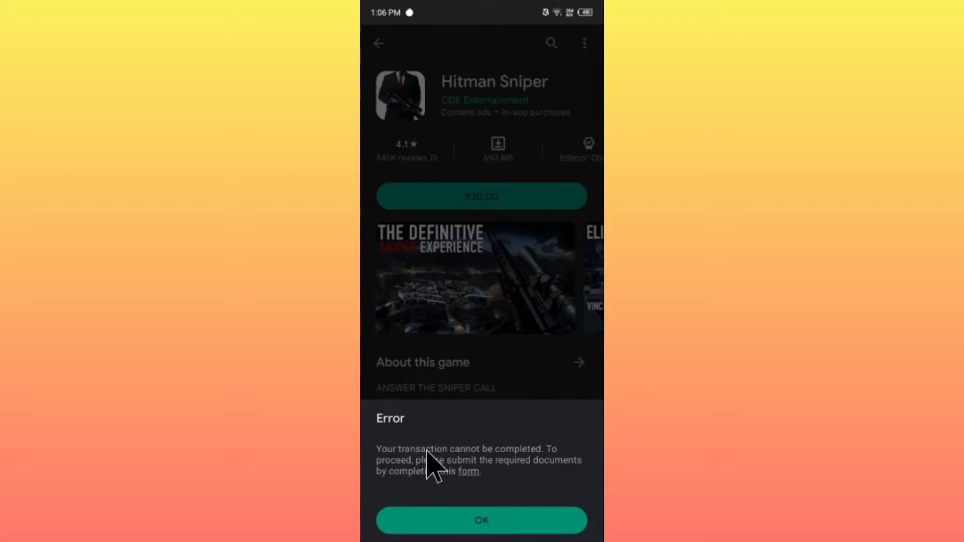
mouse_move(437, 480)
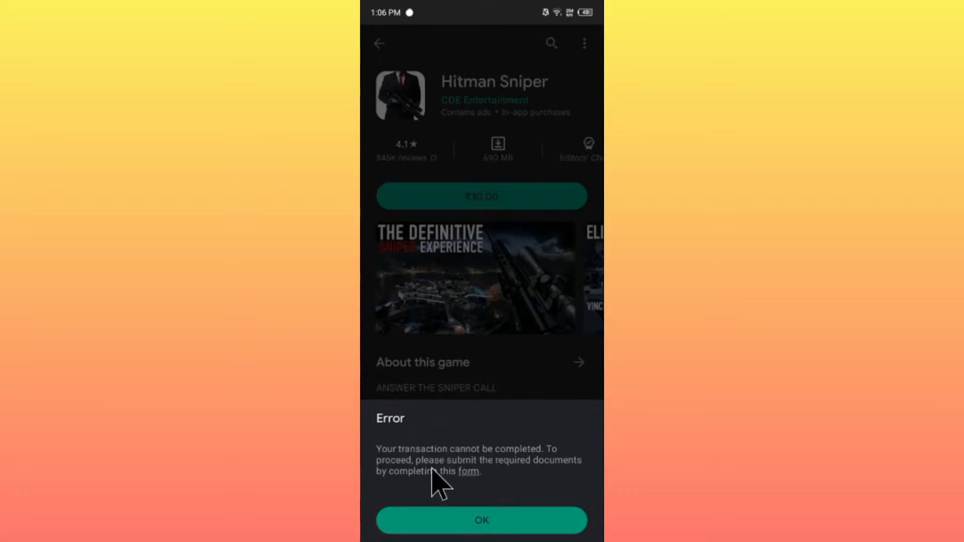
mouse_move(568, 476)
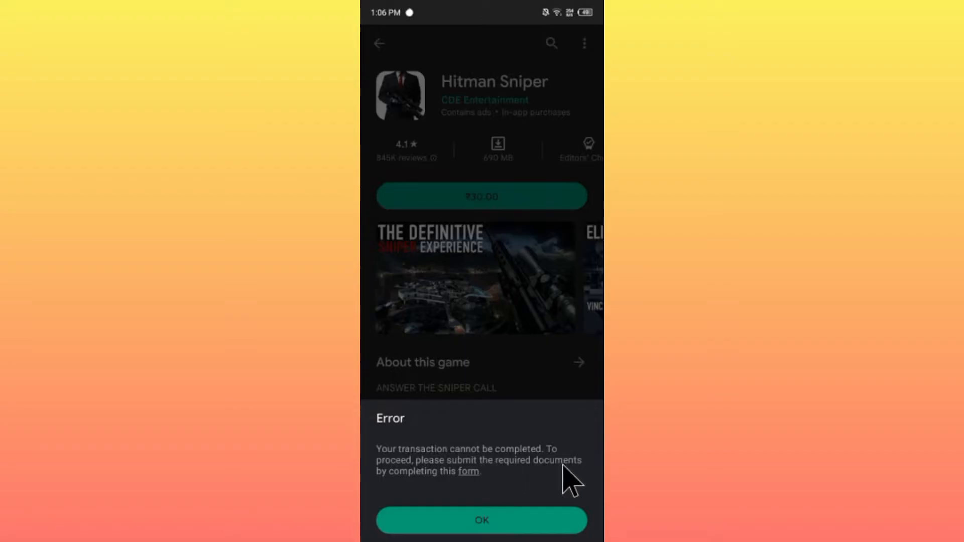
mouse_move(470, 486)
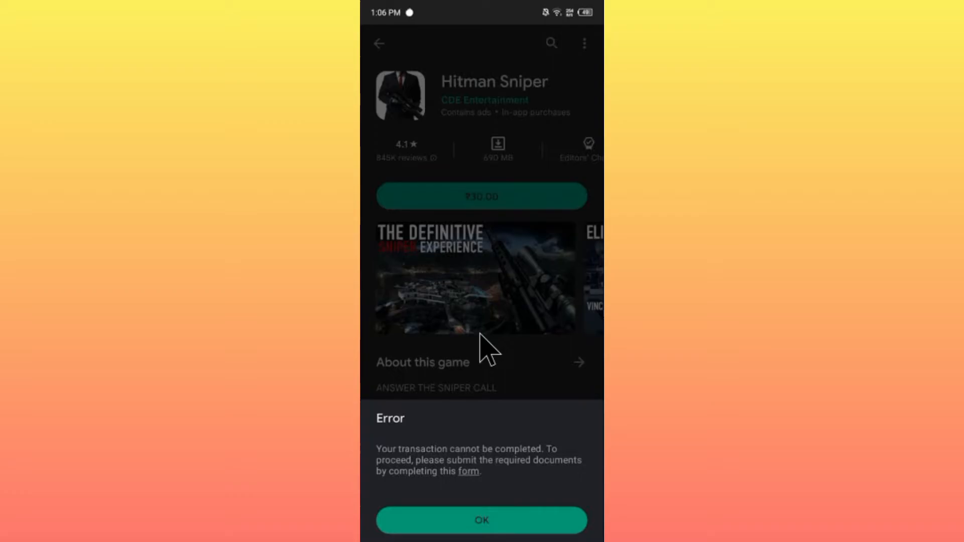
mouse_move(486, 351)
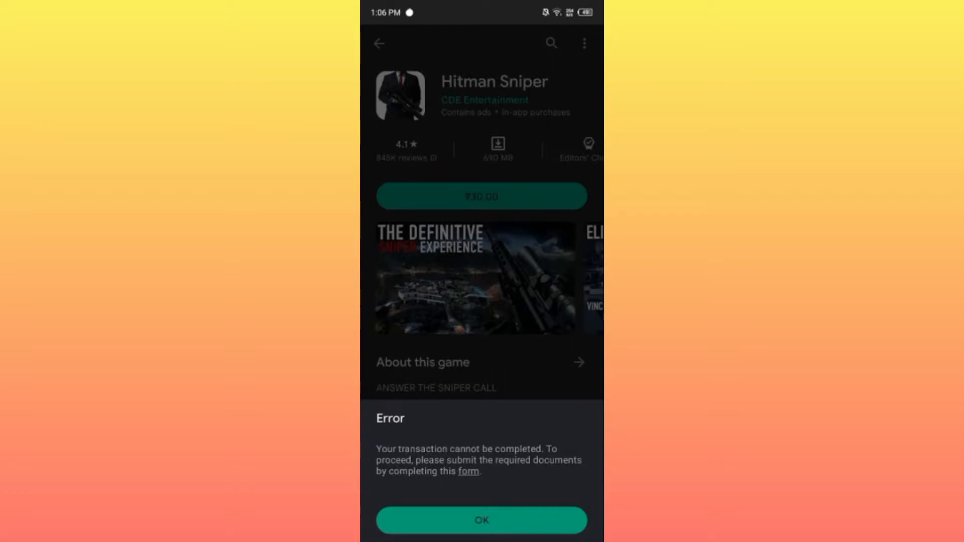
mouse_move(418, 480)
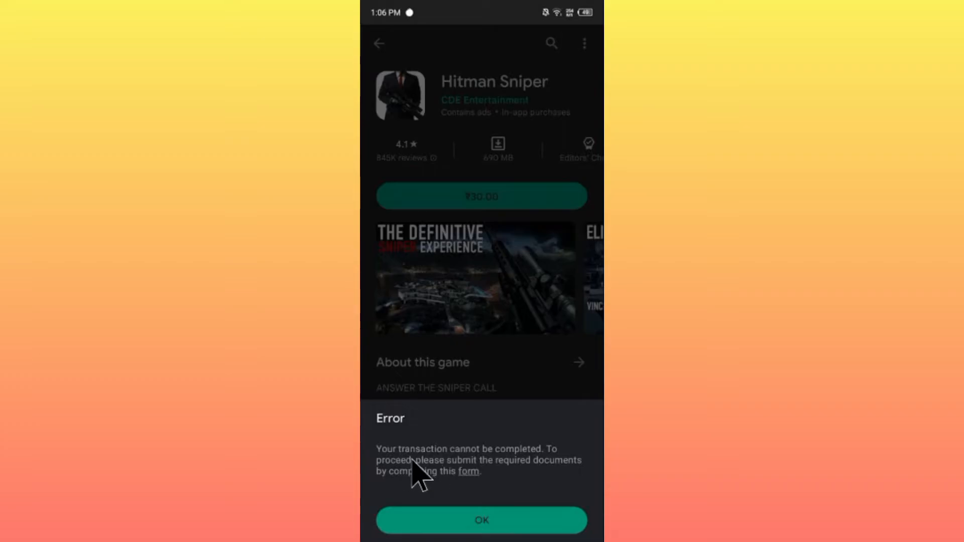
mouse_move(540, 466)
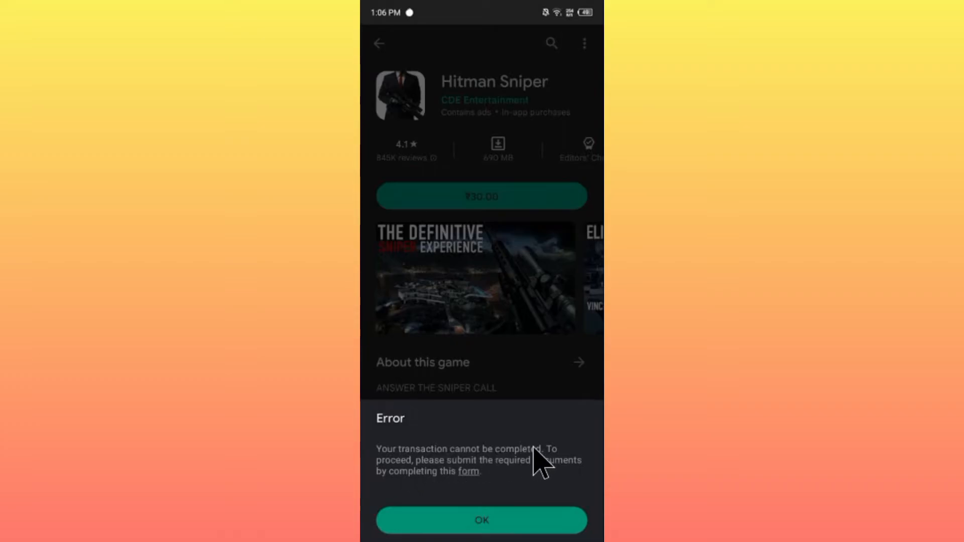
mouse_move(511, 414)
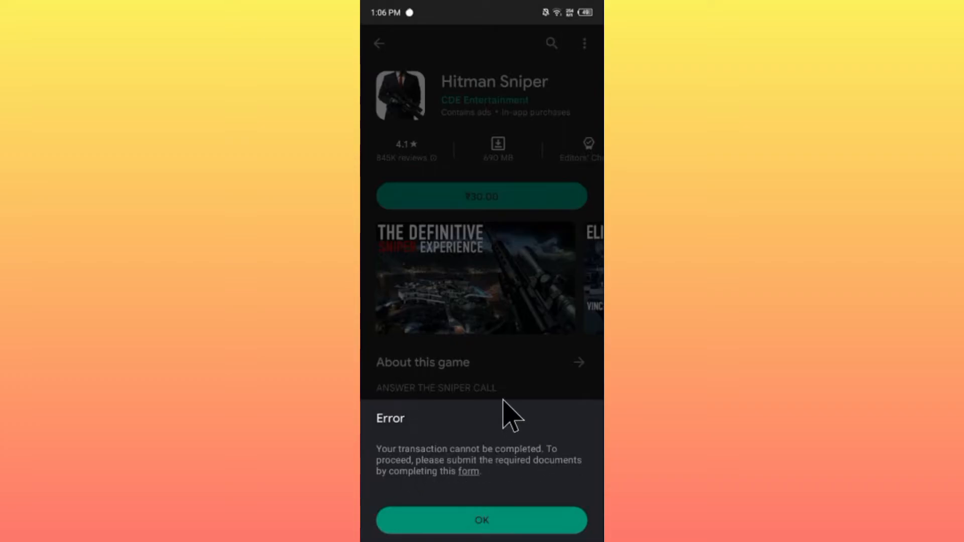
mouse_move(520, 418)
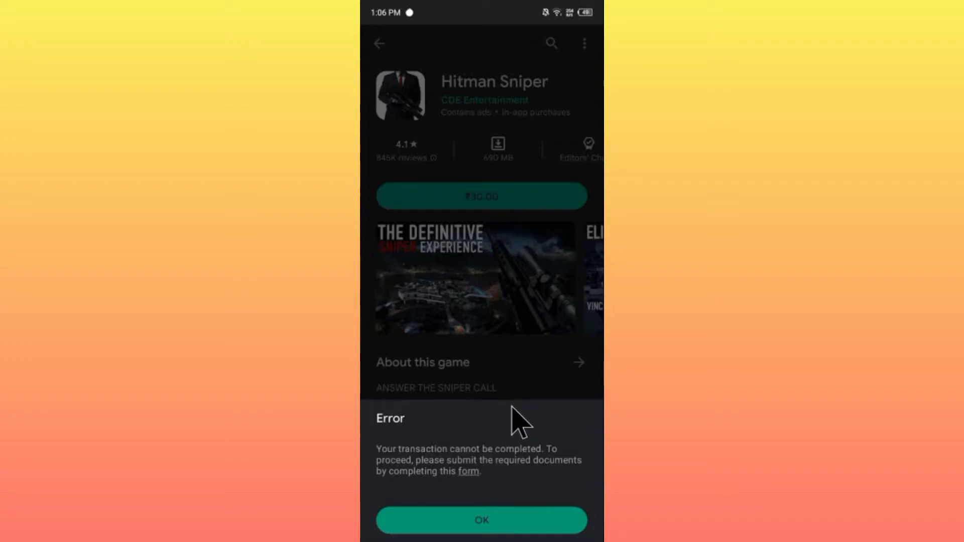
mouse_move(527, 424)
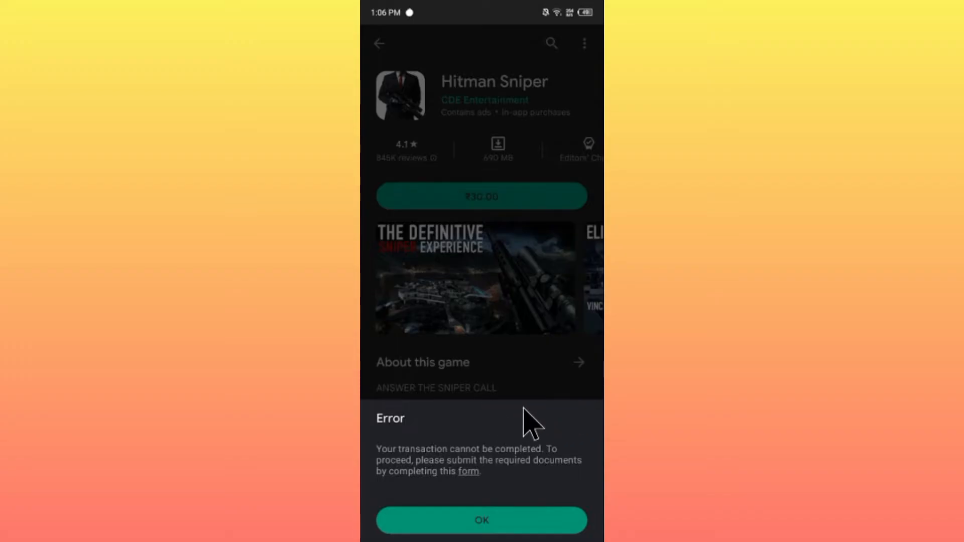
Reach Payment methods via the profile avatar and Payments & subscriptions in Play Store
left_click(481, 519)
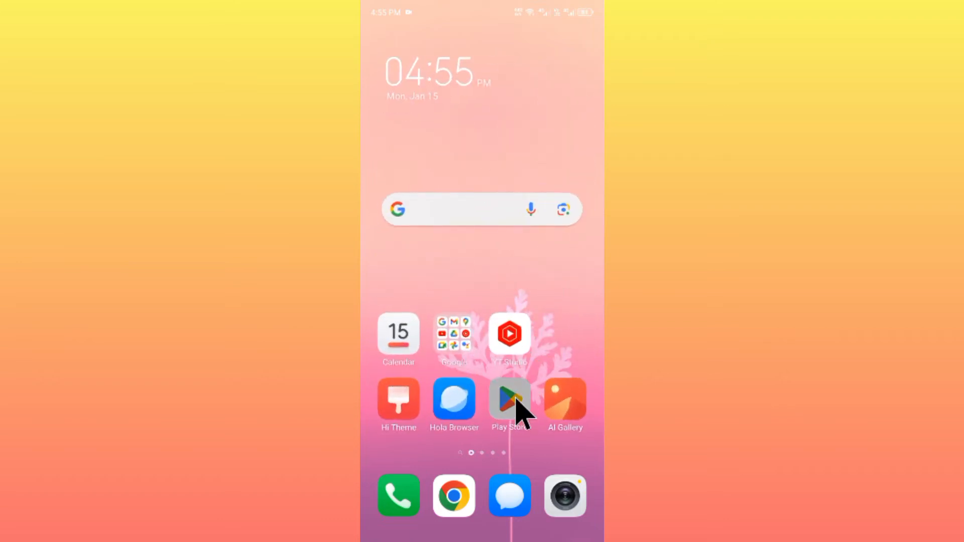
left_click(508, 398)
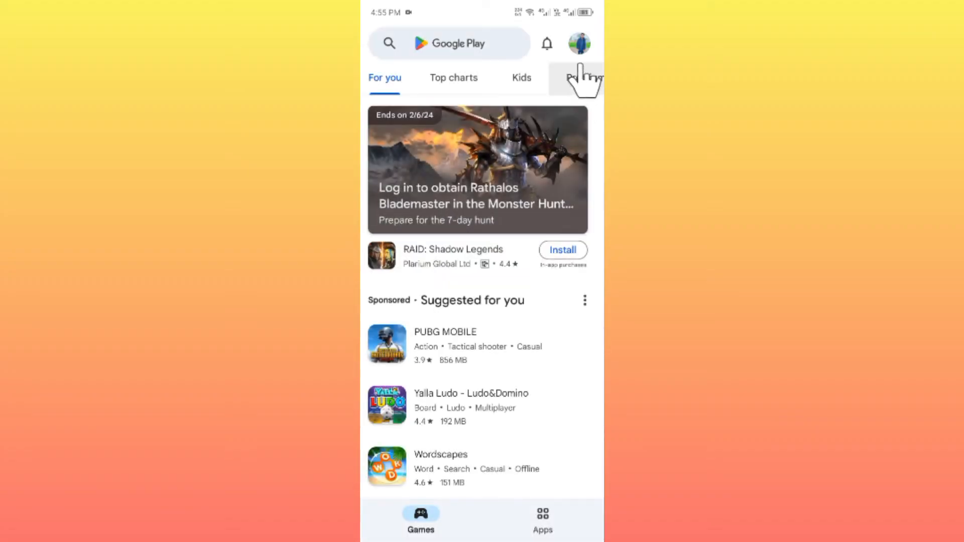
left_click(579, 43)
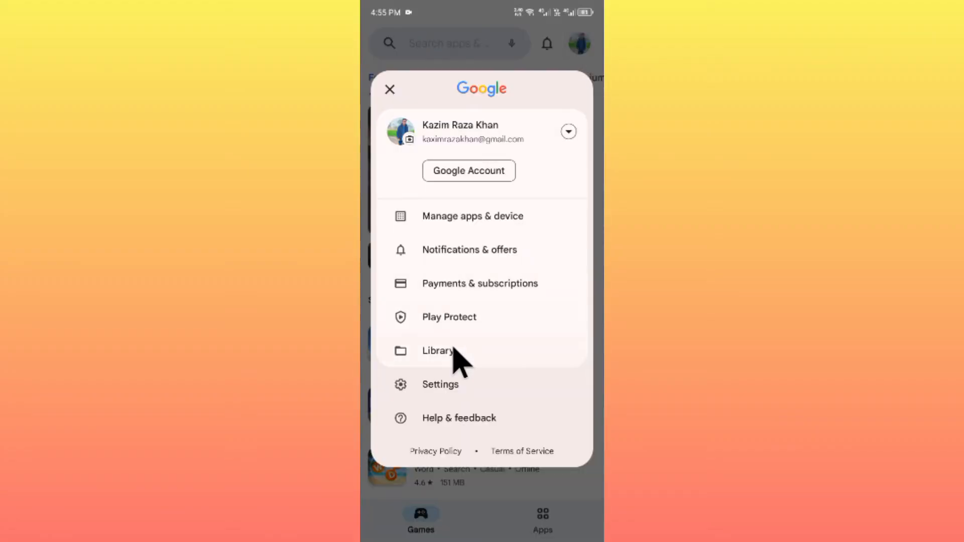
left_click(480, 283)
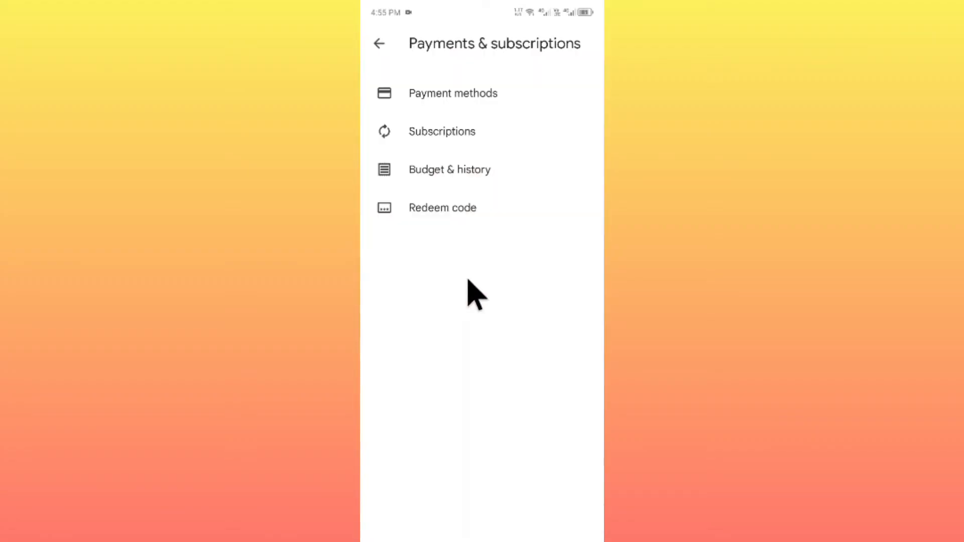
left_click(453, 92)
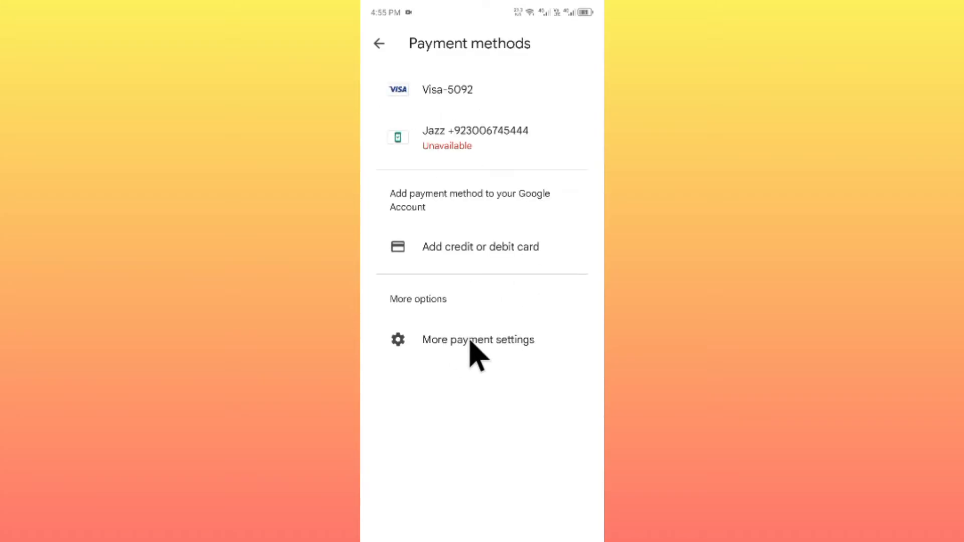
left_click(478, 339)
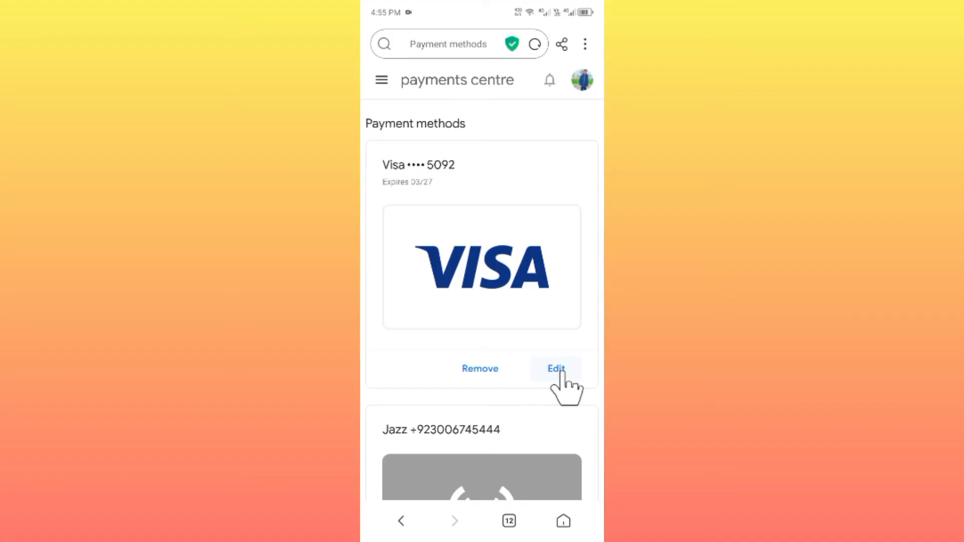
mouse_move(507, 295)
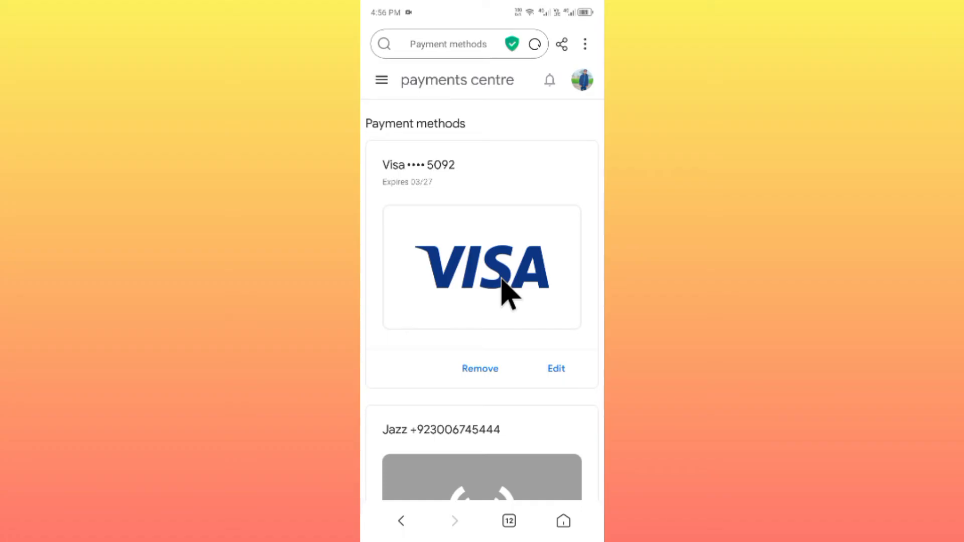
Begin removing Visa 5092, focus the replacement card number field and attempt Save and remove
left_click(480, 369)
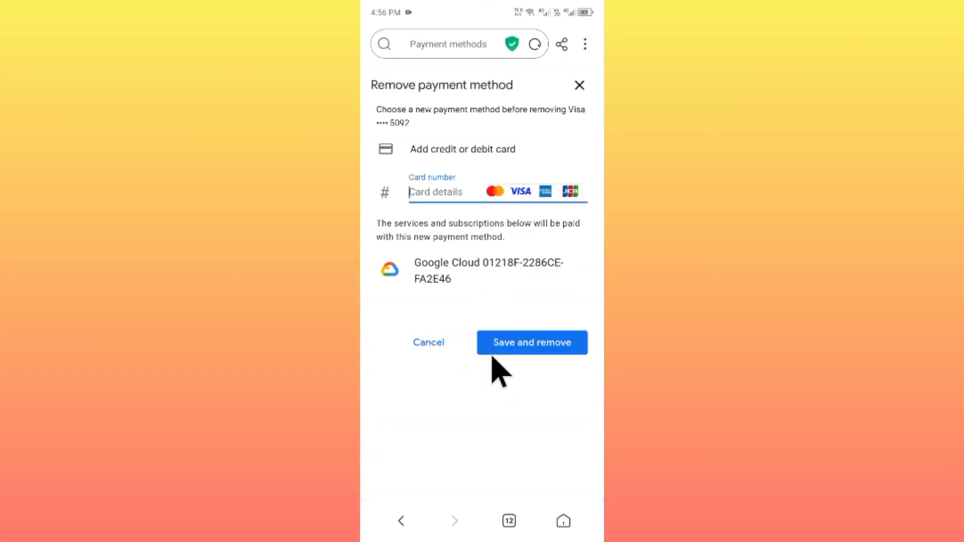
left_click(435, 191)
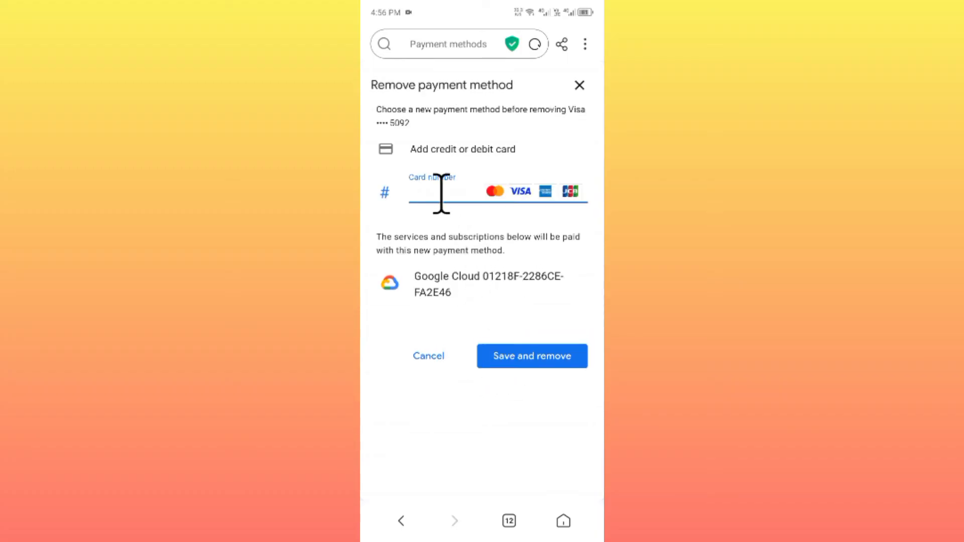
left_click(443, 193)
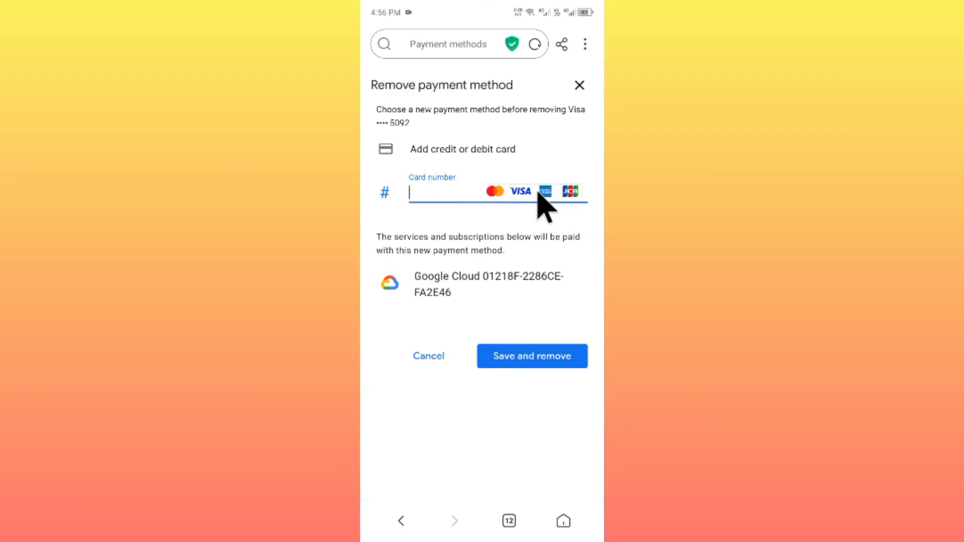
mouse_move(431, 188)
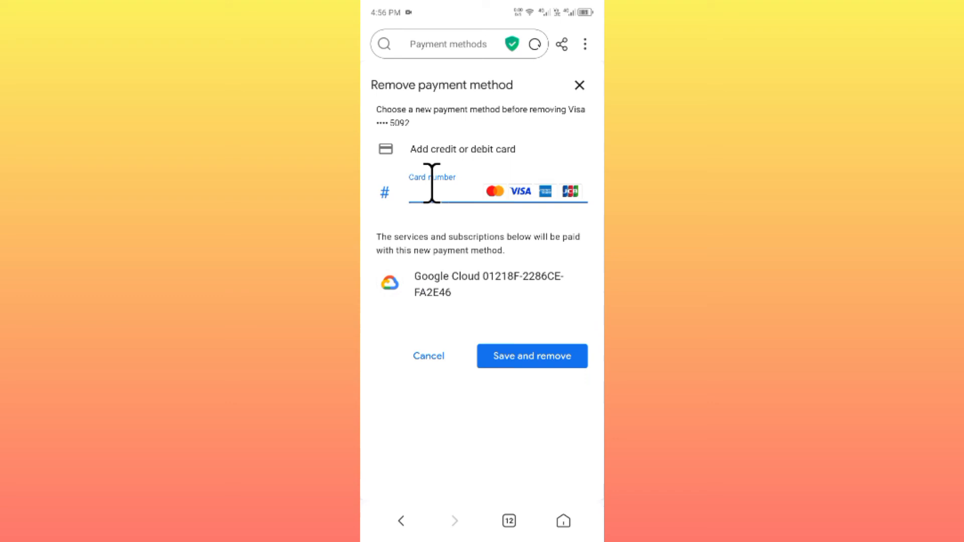
left_click(431, 193)
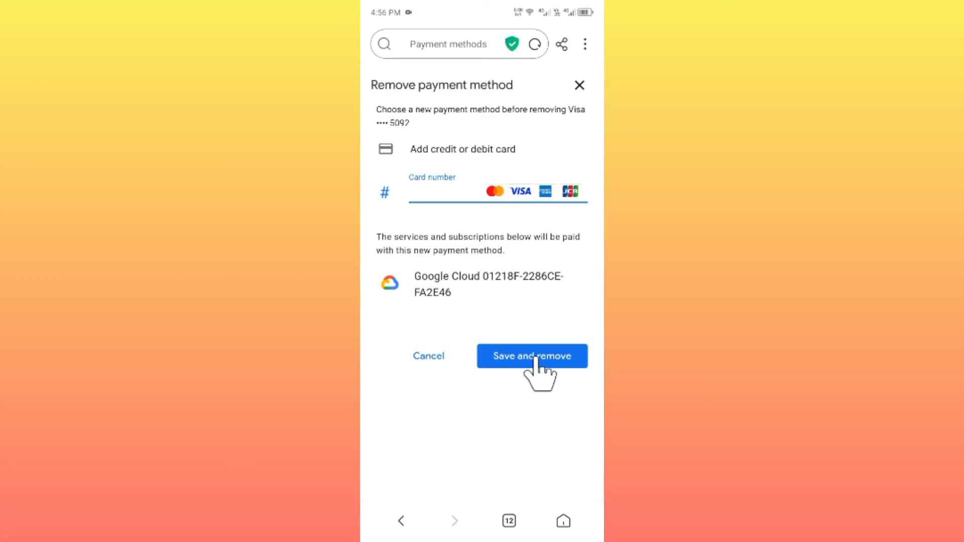
left_click(461, 193)
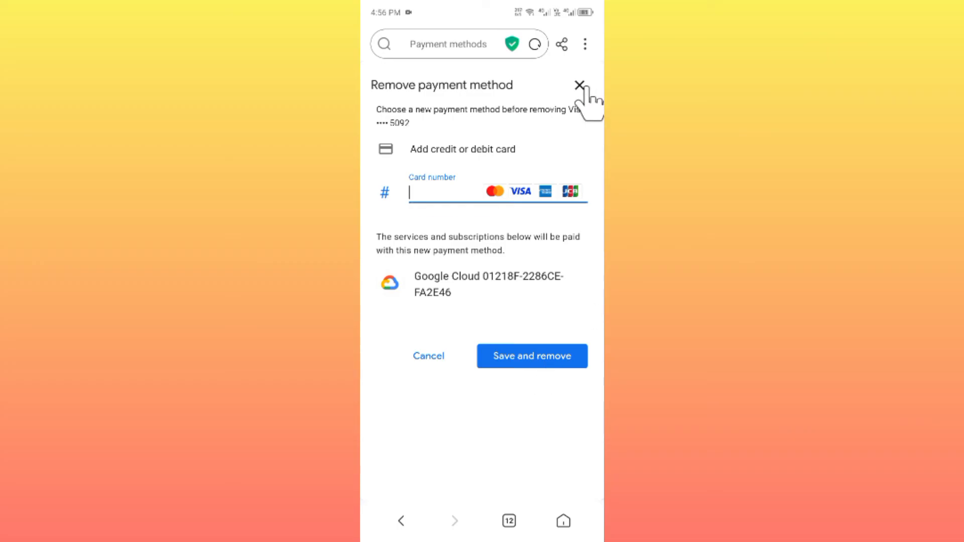
Dismiss the Remove payment method dialog unsaved and swipe to the next home-screen page
left_click(579, 85)
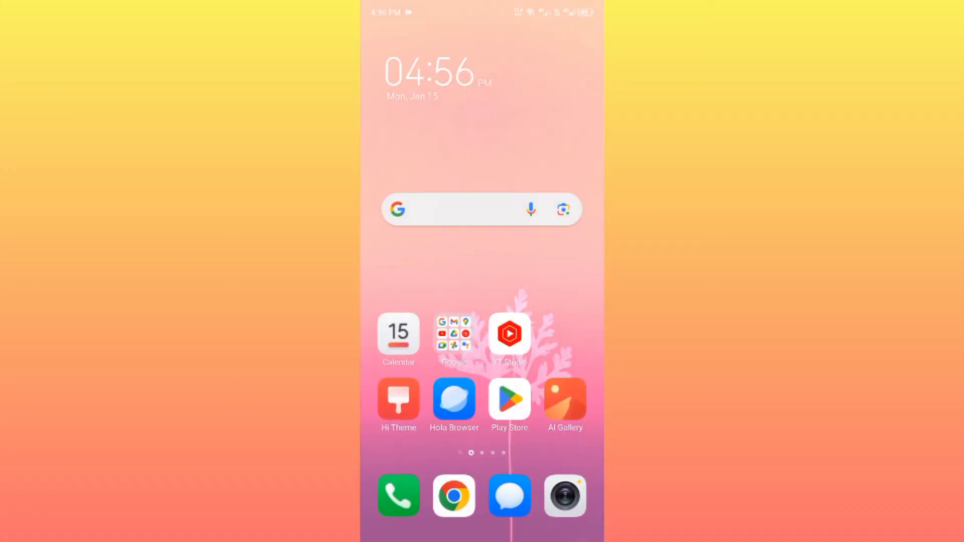
scroll("left", 3)
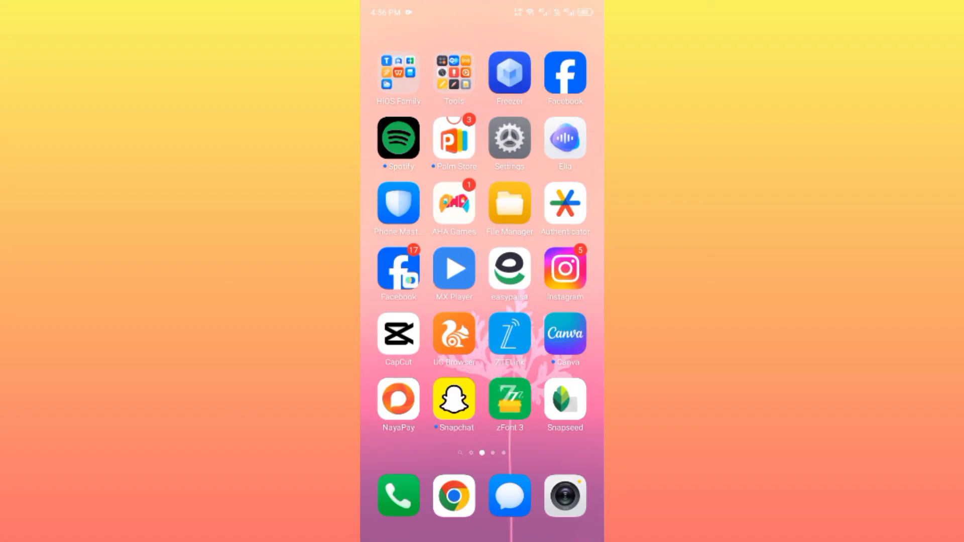